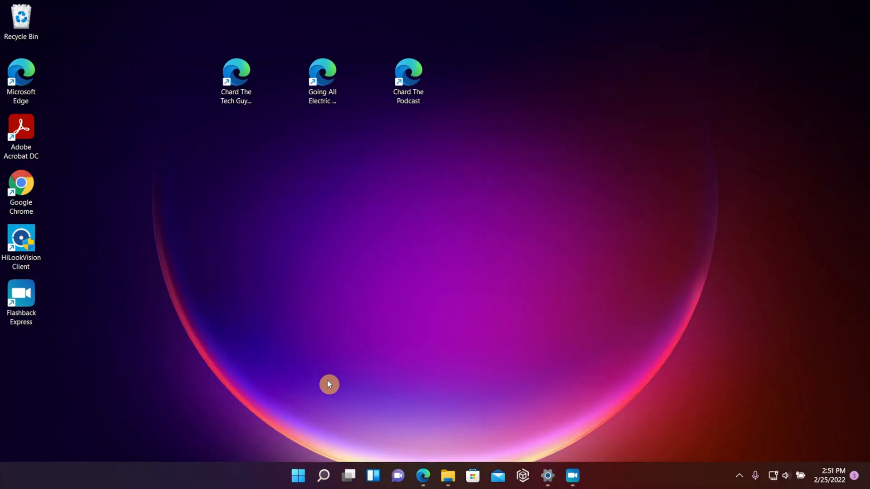
Open the Start menu and scroll the pinned apps back to the first page.
{"action": "left_click", "coordinate": [298, 476]}
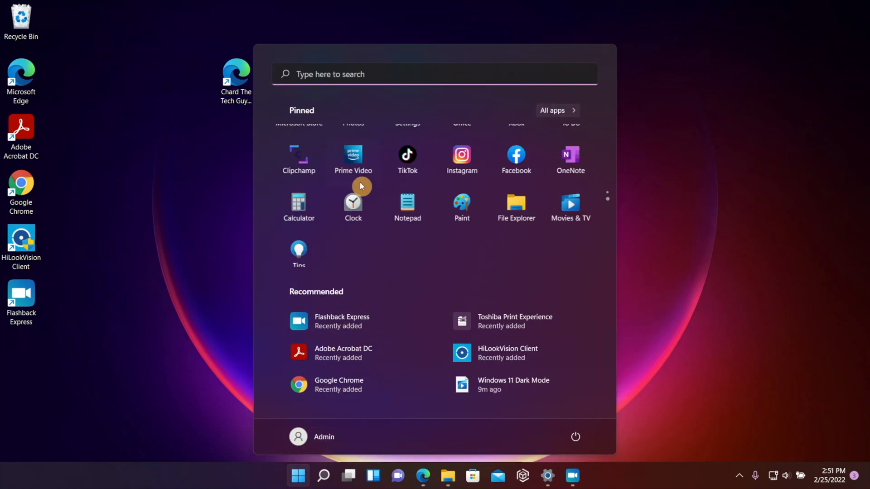
{"action": "scroll", "scroll_direction": "up", "scroll_amount": 3}
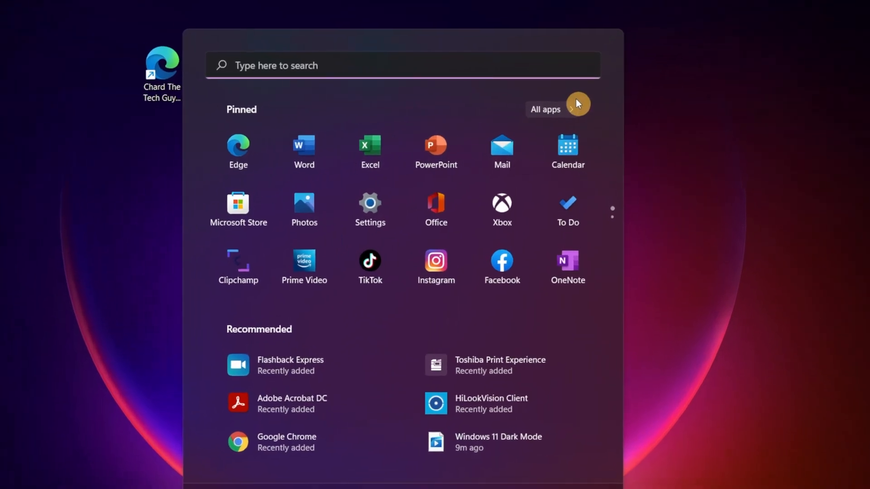
Browse the All apps alphabetical list down through its entries.
{"action": "left_click", "coordinate": [557, 108]}
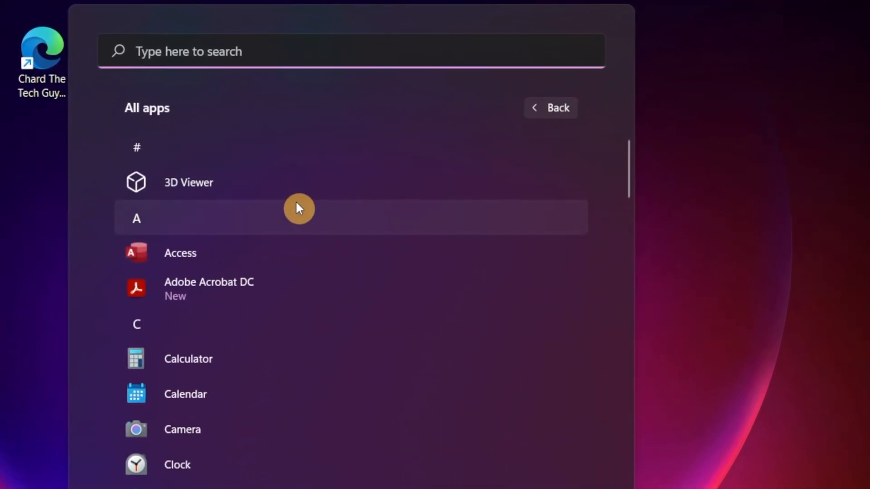
{"action": "scroll", "scroll_direction": "down", "scroll_amount": 3}
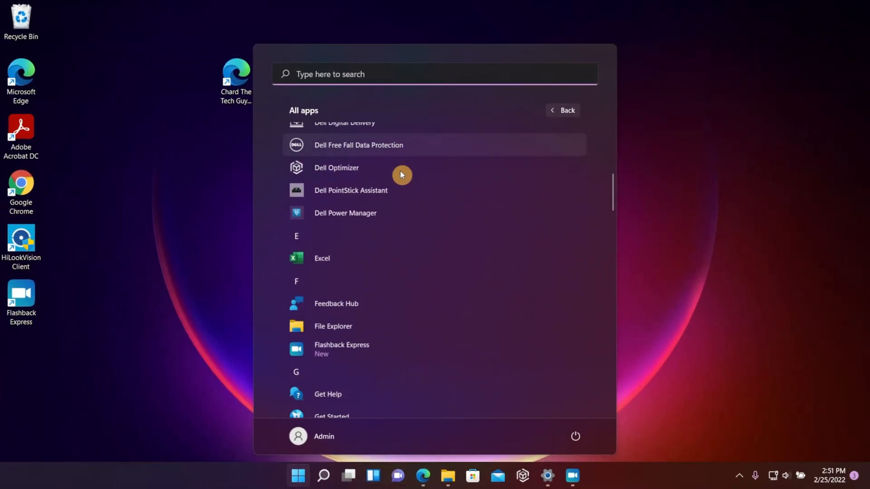
{"action": "scroll", "scroll_direction": "down", "scroll_amount": 3}
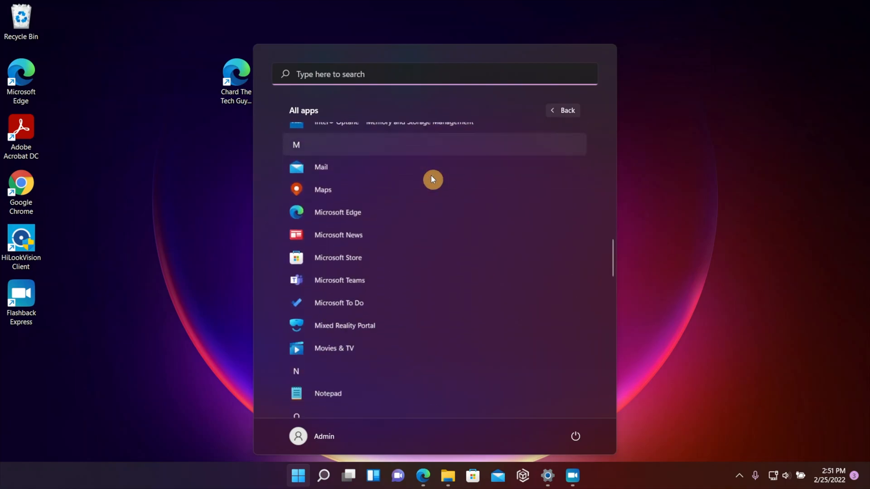
{"action": "scroll", "scroll_direction": "down", "scroll_amount": 3}
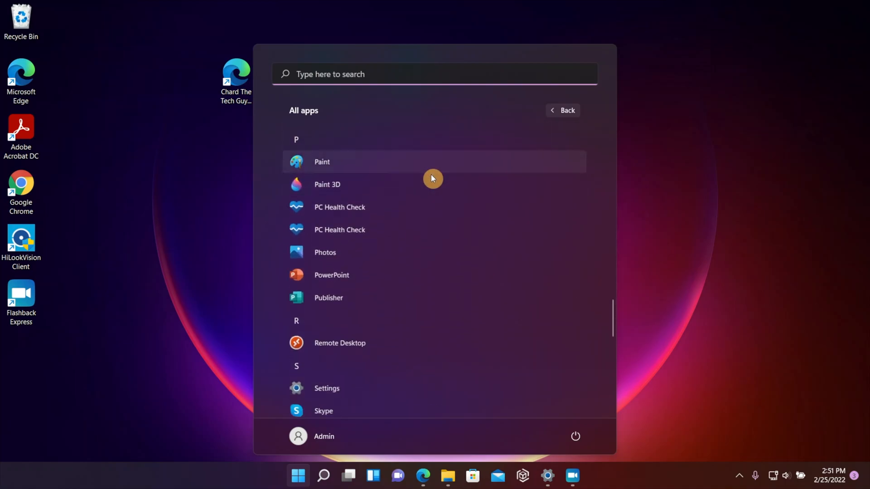
{"action": "scroll", "scroll_direction": "down", "scroll_amount": 3}
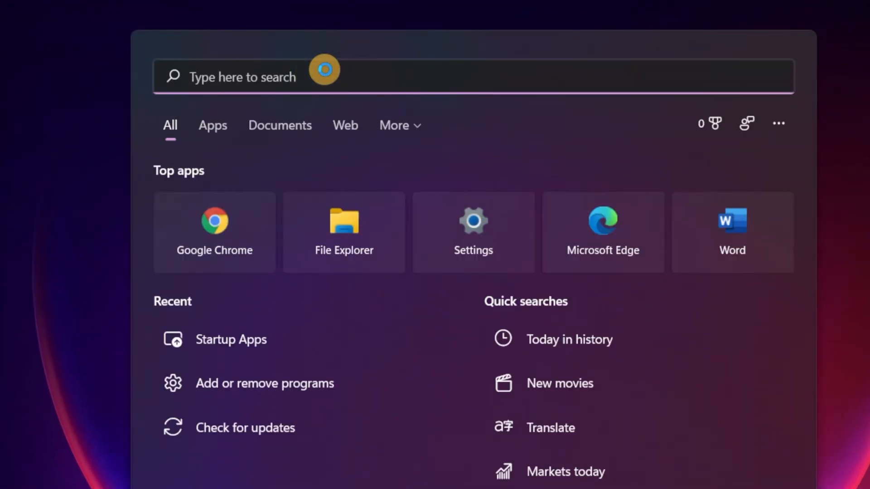
Search for 'chrome' and Control Panel, then reopen the Start menu's pinned apps.
{"action": "type", "text": "chr"}
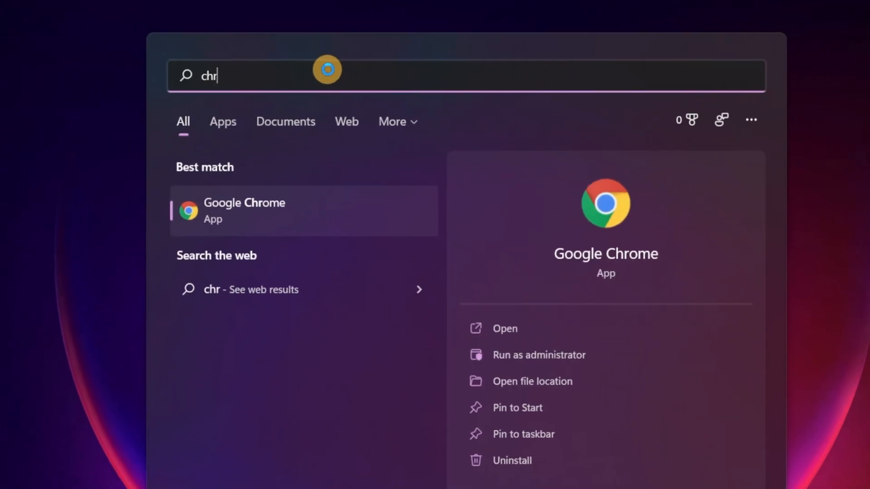
{"action": "type", "text": "om"}
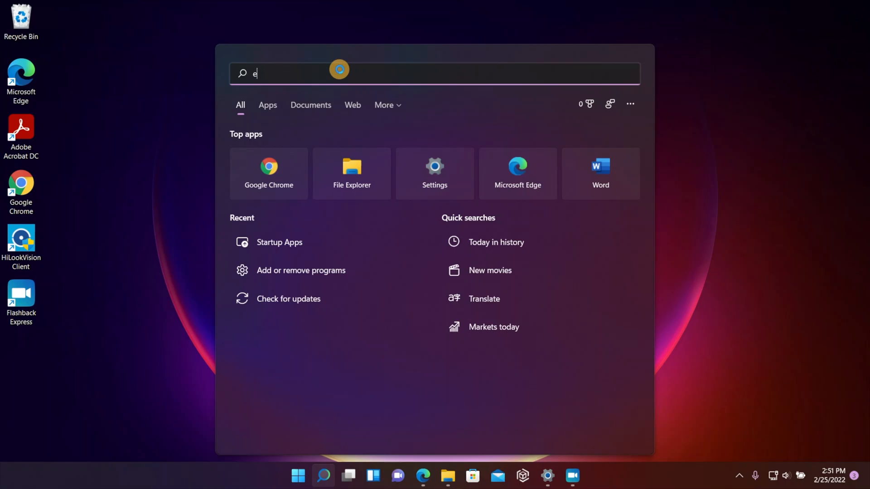
{"action": "type", "text": "dg"}
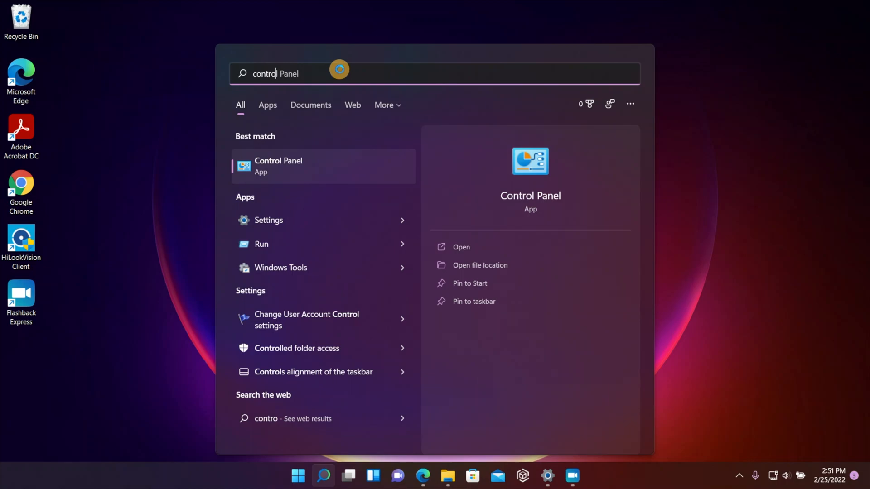
{"action": "left_click", "coordinate": [298, 476]}
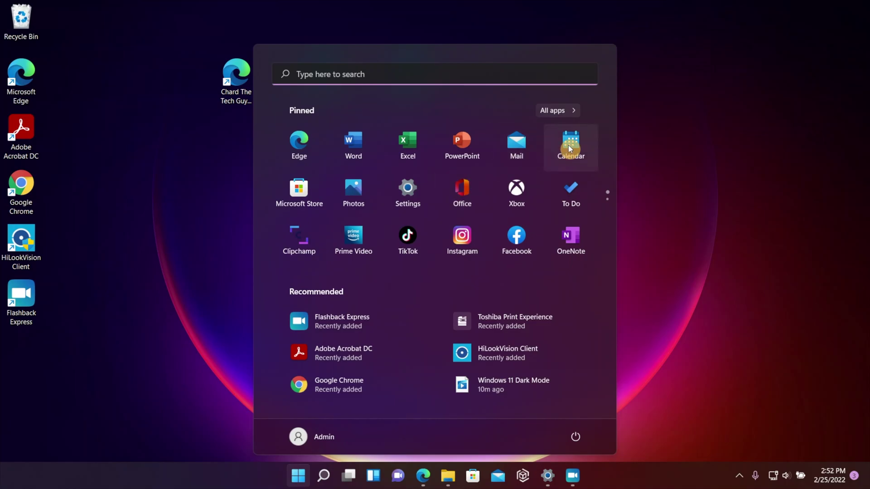
Show Calendar's options, search 'control Panel', and filter results by Apps, Documents and Web.
{"action": "right_click", "coordinate": [571, 146]}
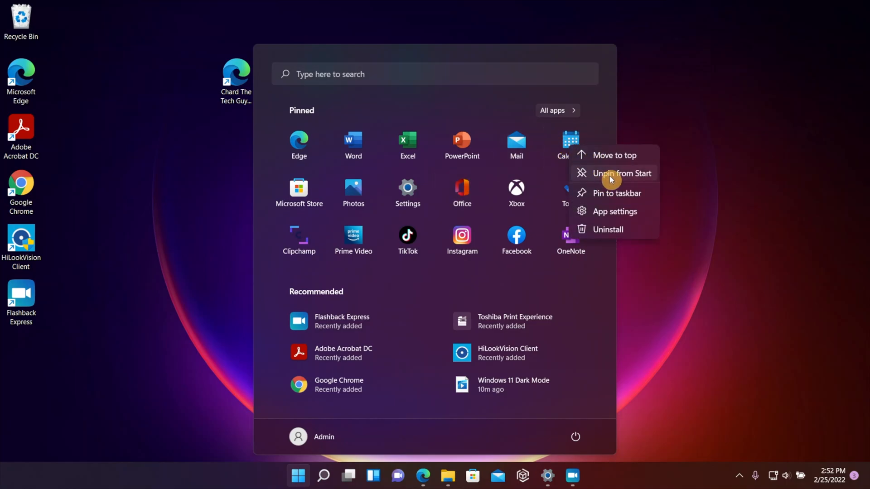
{"action": "type", "text": "control Panel"}
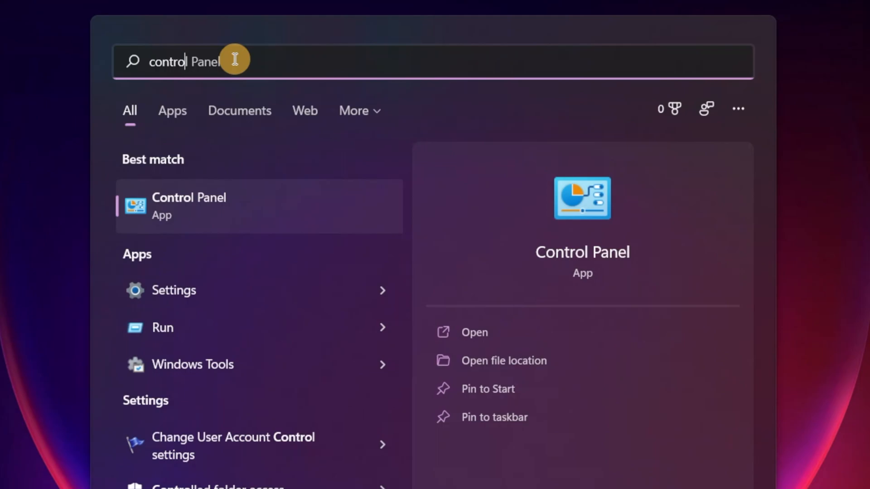
{"action": "left_click", "coordinate": [172, 110]}
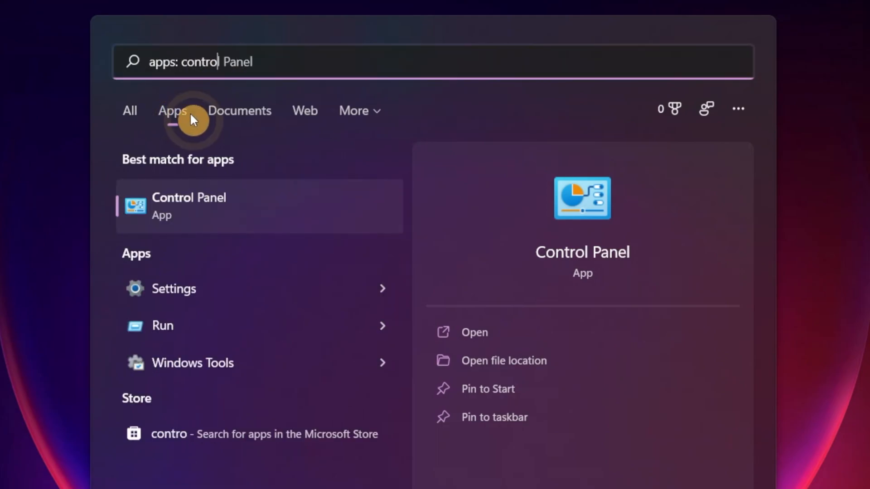
{"action": "left_click", "coordinate": [240, 110]}
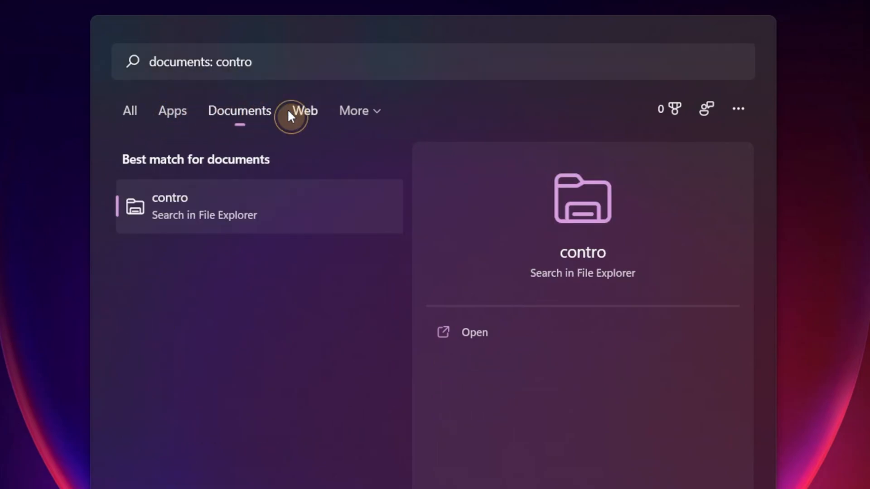
{"action": "left_click", "coordinate": [304, 110]}
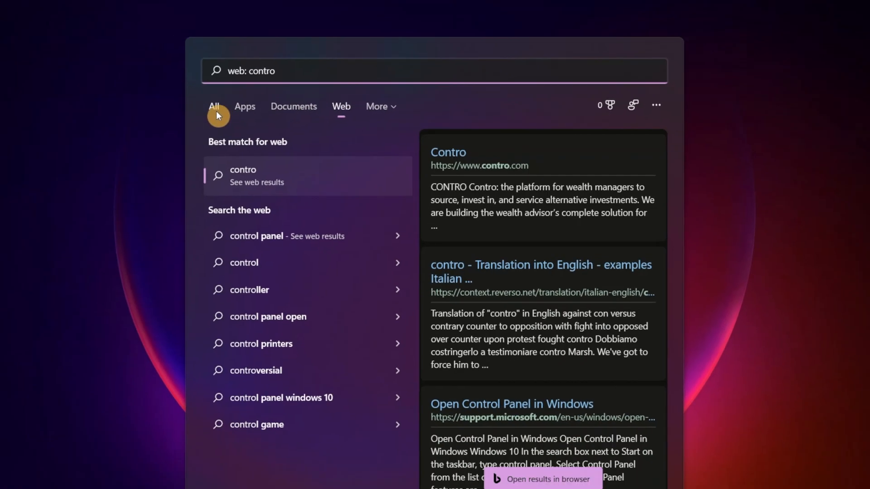
{"action": "left_click", "coordinate": [297, 476]}
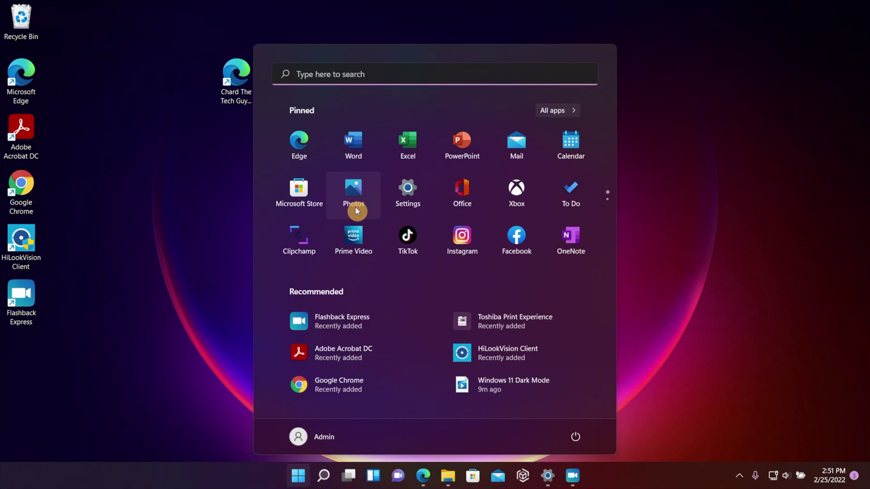
{"action": "mouse_move", "coordinate": [400, 172]}
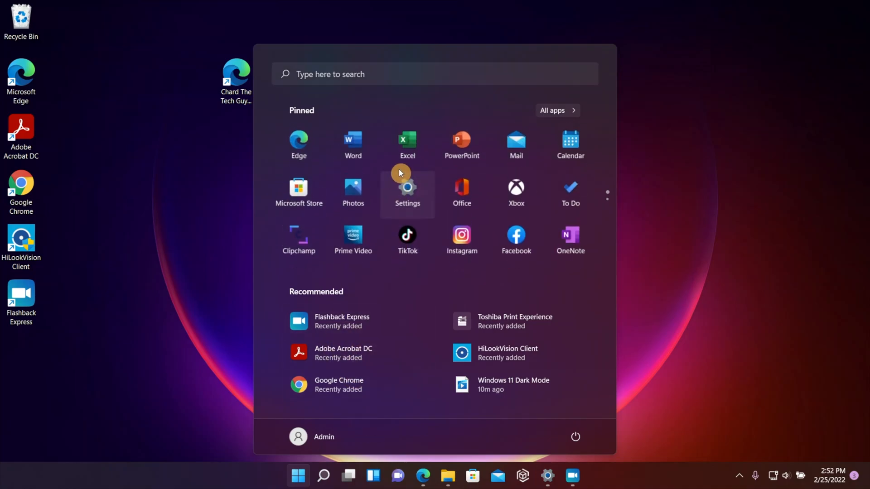
{"action": "mouse_move", "coordinate": [381, 217]}
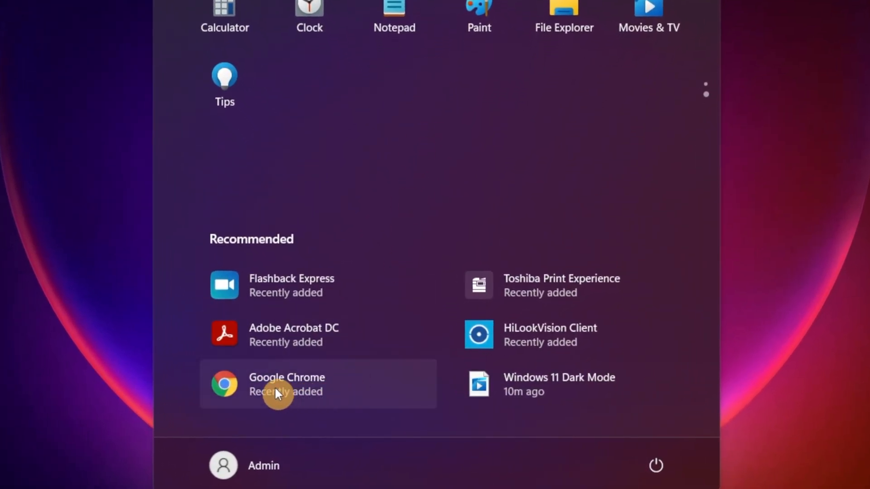
Pin Google Chrome to Start from the Recommended list.
{"action": "right_click", "coordinate": [277, 384]}
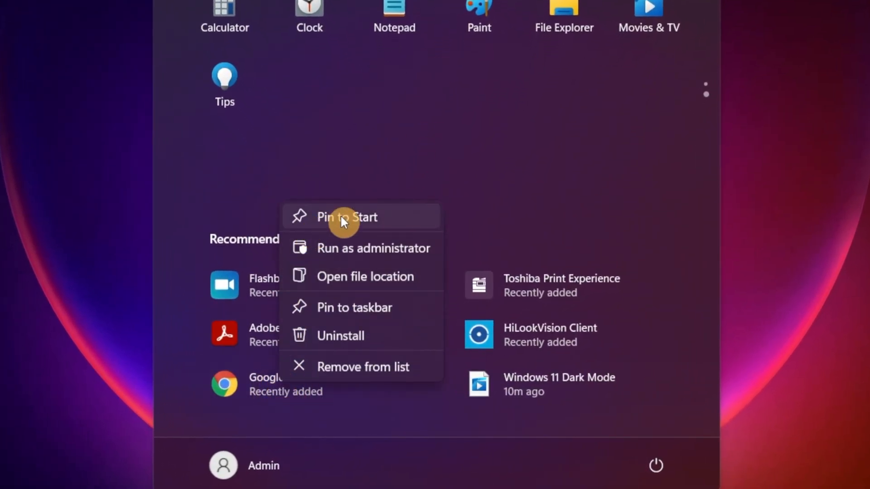
{"action": "left_click", "coordinate": [346, 217]}
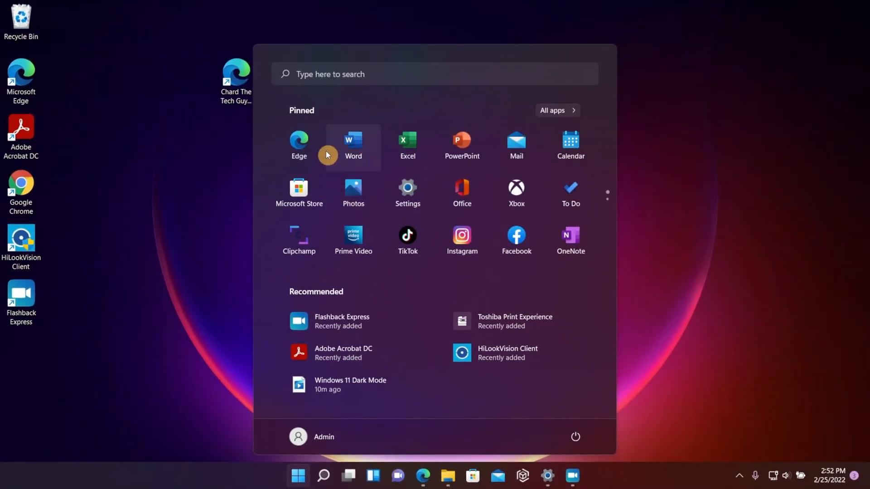
Move the Google Chrome tile into the top row beside Edge.
{"action": "left_click", "coordinate": [607, 195]}
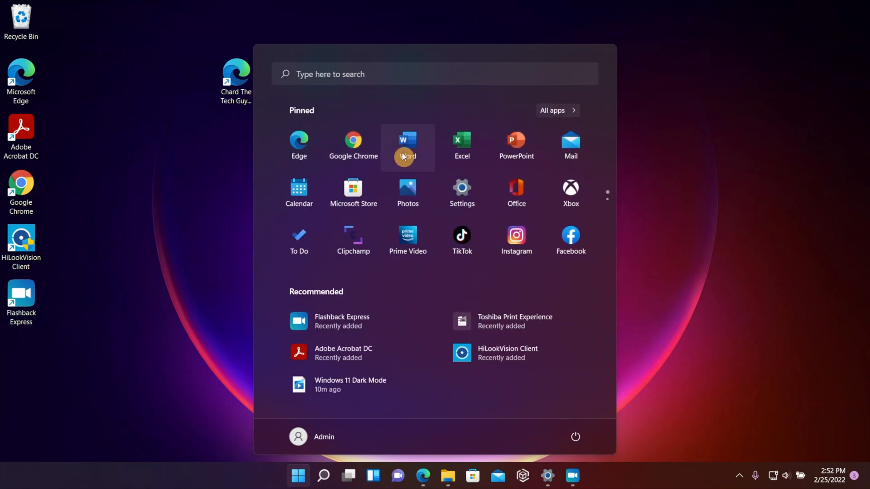
{"action": "mouse_move", "coordinate": [485, 138]}
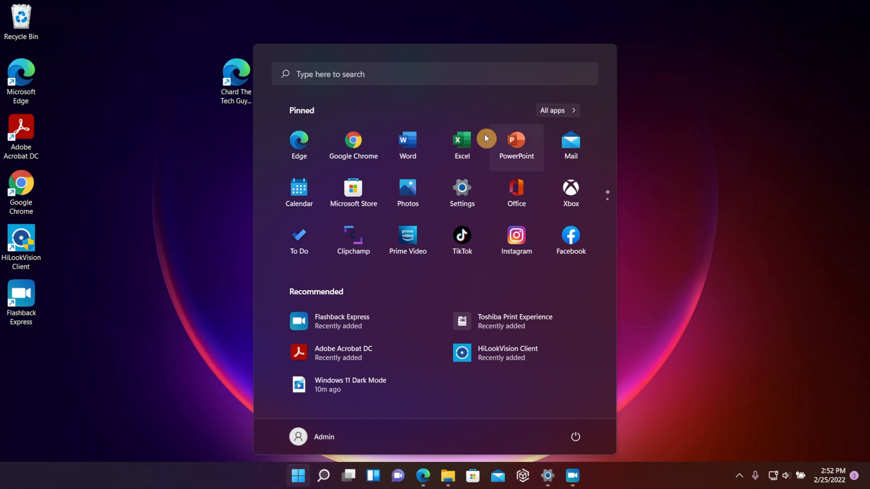
{"action": "mouse_move", "coordinate": [516, 227]}
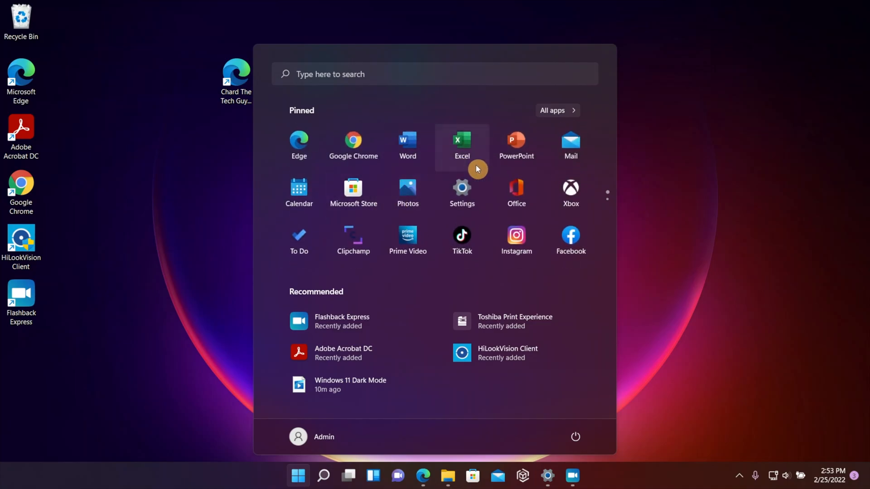
{"action": "mouse_move", "coordinate": [462, 192]}
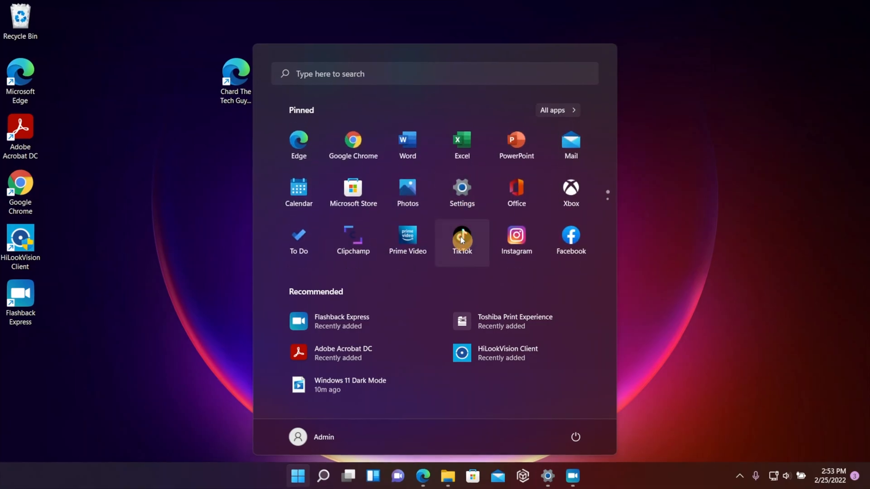
Unpin TikTok from Start.
{"action": "right_click", "coordinate": [461, 238]}
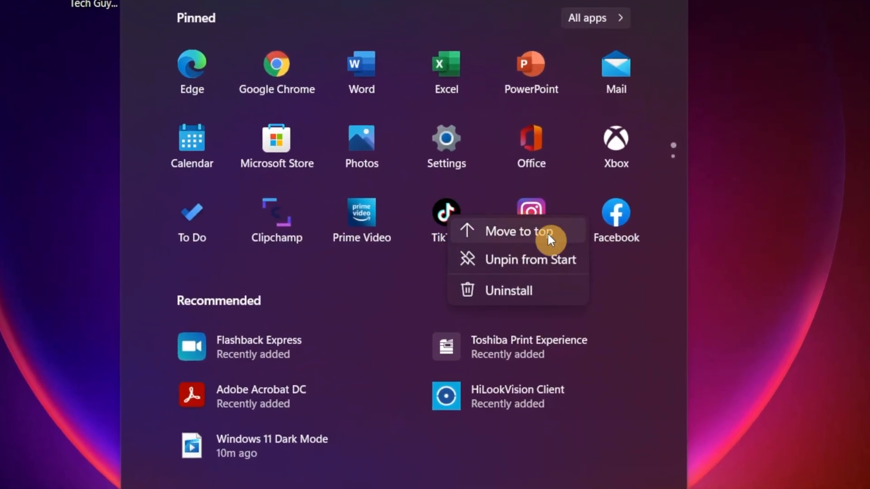
{"action": "left_click", "coordinate": [518, 232]}
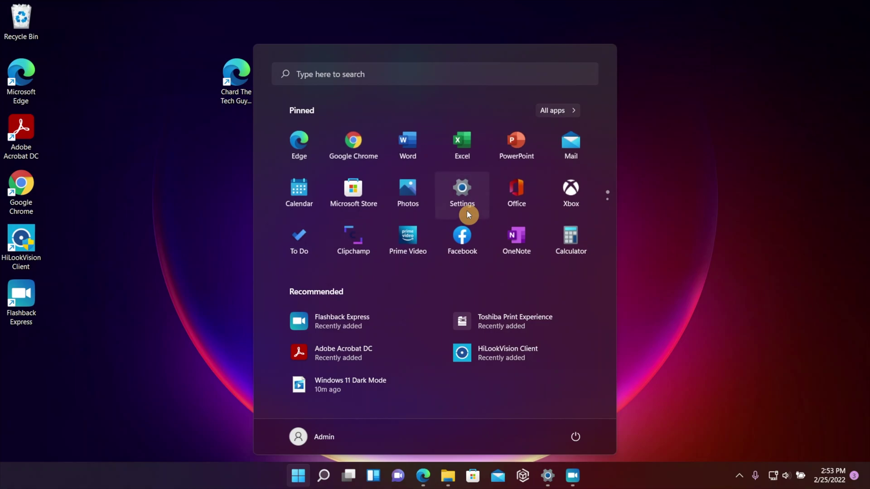
{"action": "mouse_move", "coordinate": [476, 192]}
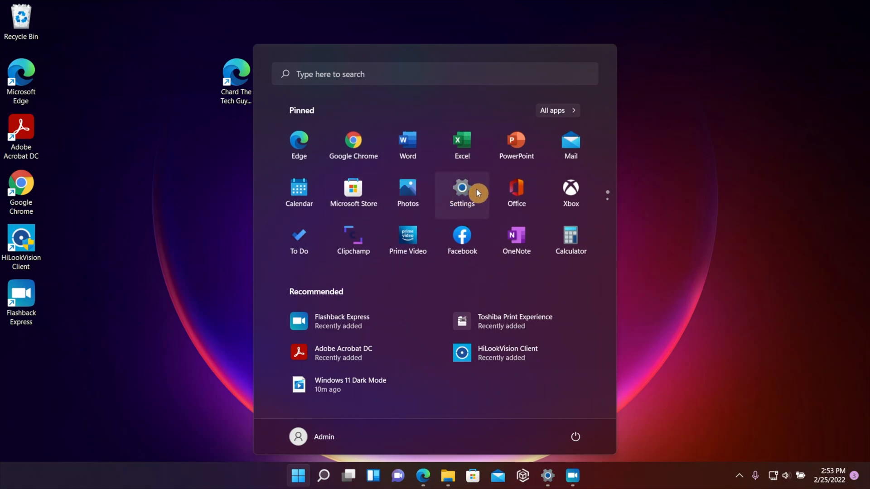
{"action": "mouse_move", "coordinate": [609, 196]}
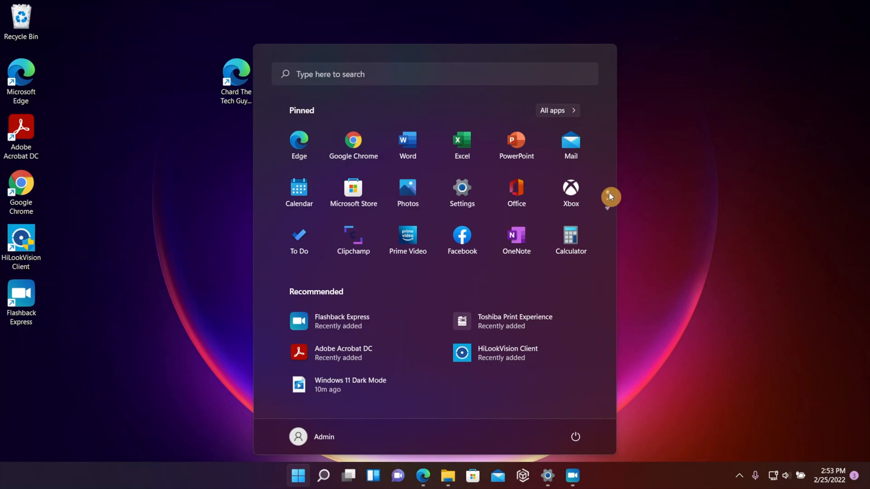
{"action": "left_click", "coordinate": [607, 195]}
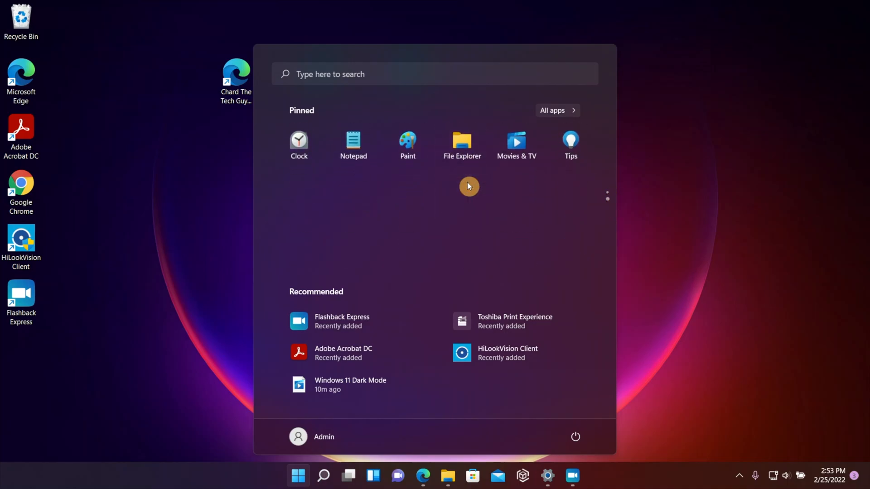
{"action": "mouse_move", "coordinate": [607, 193]}
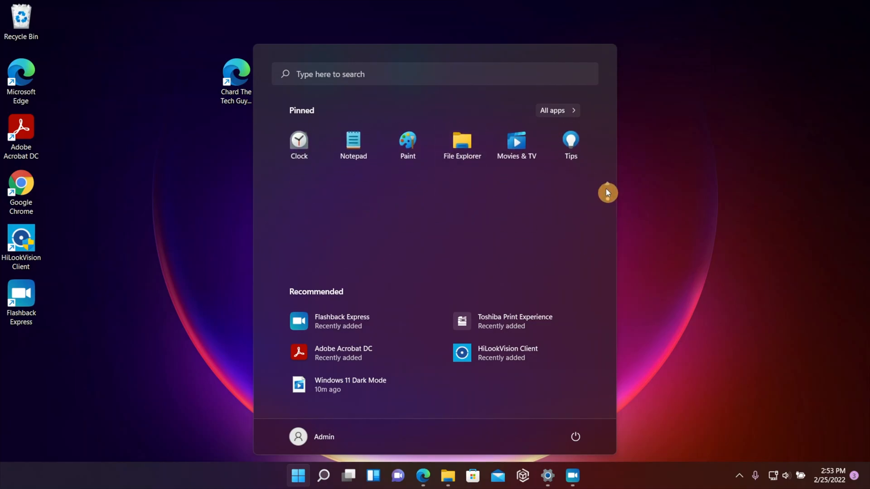
{"action": "mouse_move", "coordinate": [502, 218]}
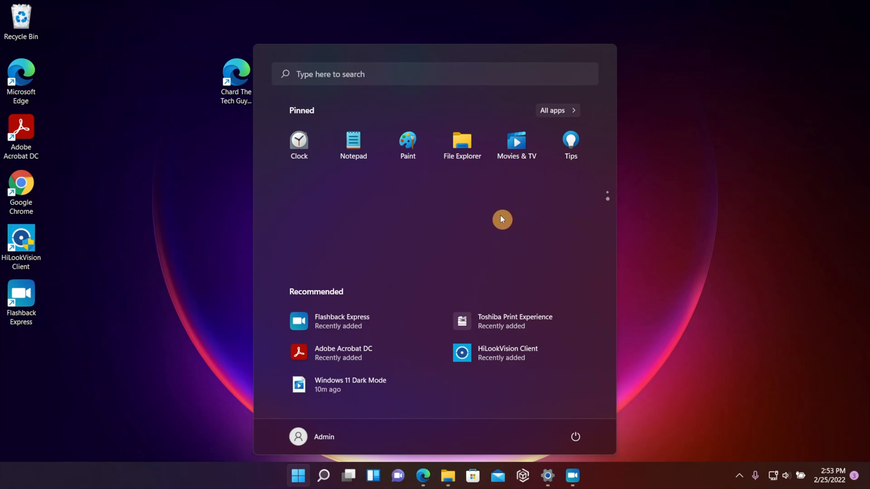
{"action": "left_click", "coordinate": [607, 195]}
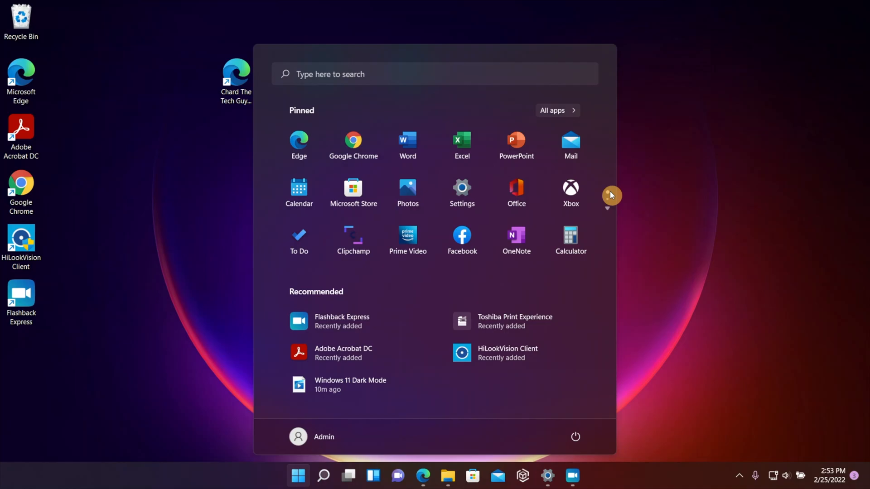
{"action": "mouse_move", "coordinate": [609, 203]}
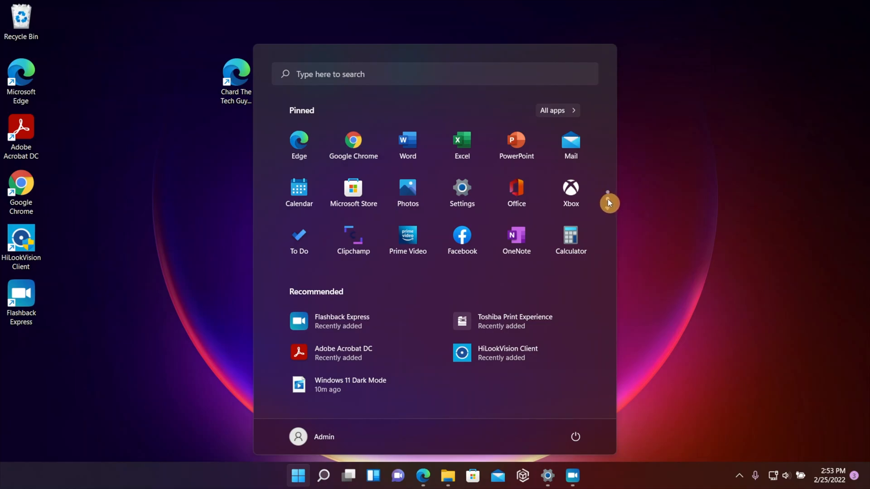
{"action": "left_click", "coordinate": [607, 196]}
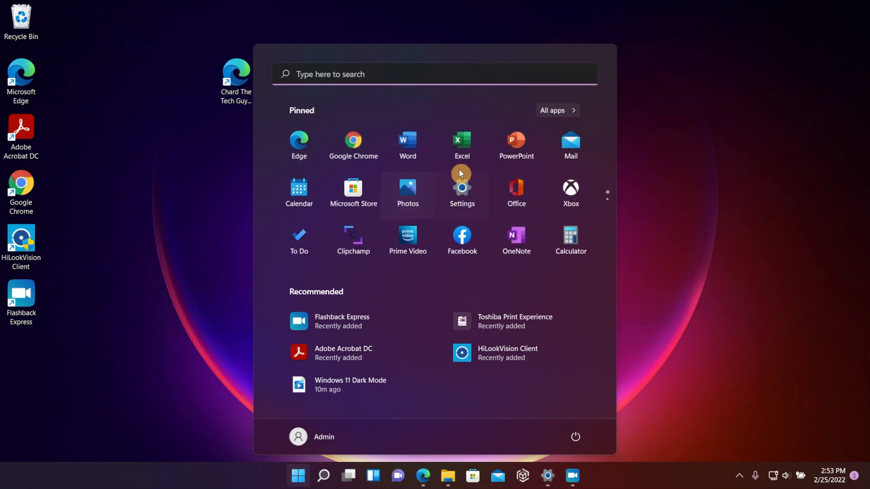
Open All apps and scroll past the H entries to the I and M apps.
{"action": "left_click", "coordinate": [557, 110]}
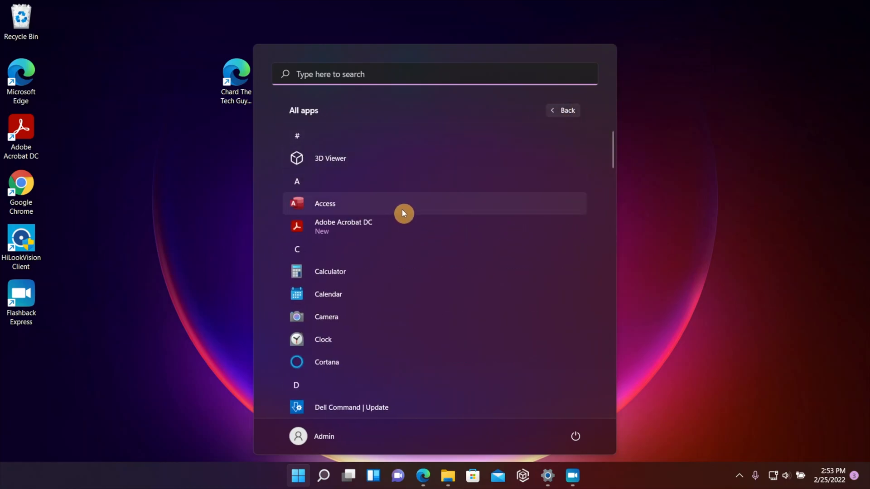
{"action": "scroll", "scroll_direction": "down", "scroll_amount": 3}
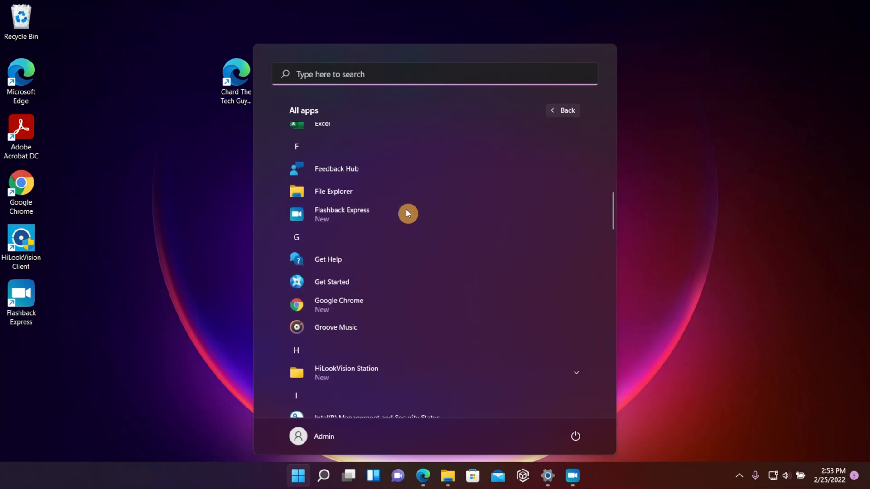
{"action": "scroll", "scroll_direction": "down", "scroll_amount": 3}
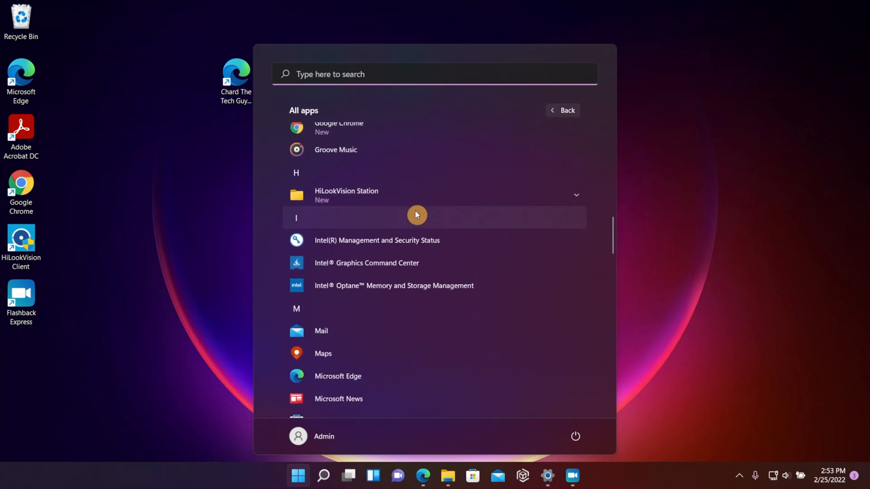
{"action": "mouse_move", "coordinate": [658, 179]}
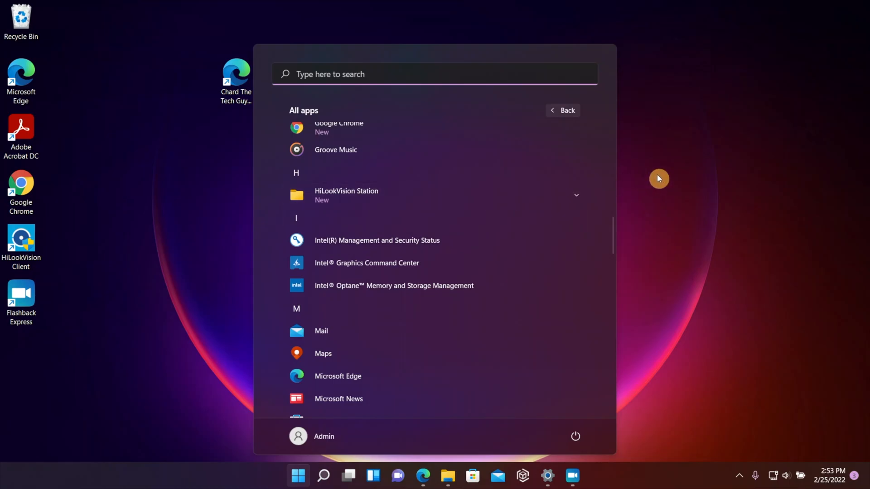